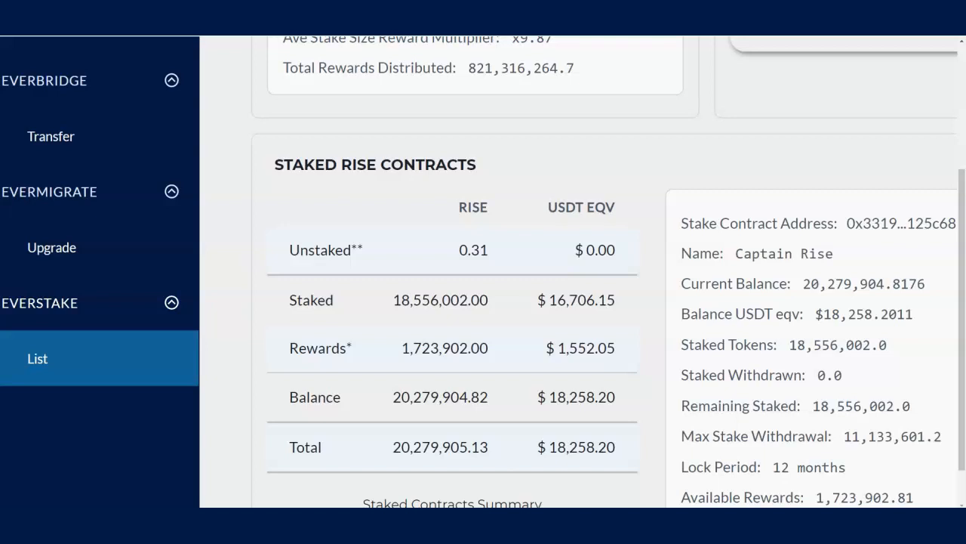
# - Look over the Captain Rise staked contract balances, then move to CoinMarketCap's RISE markets
pyautogui.doubleClick(580, 348)
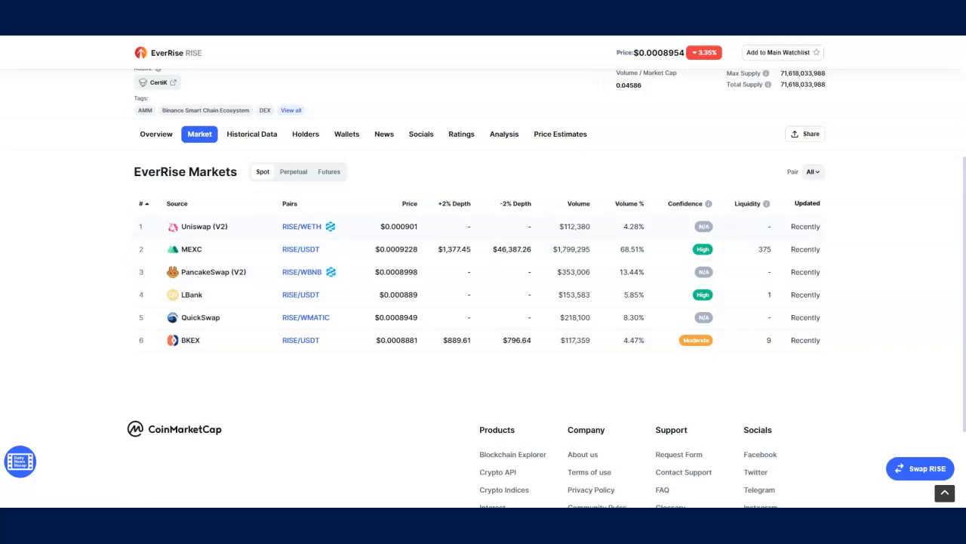
pyautogui.moveTo(200, 317)
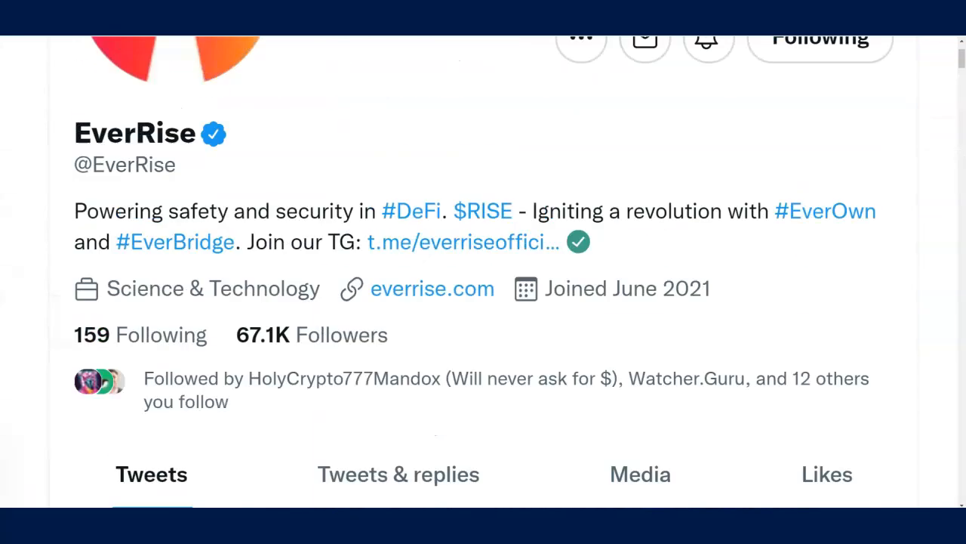
pyautogui.scroll(3)
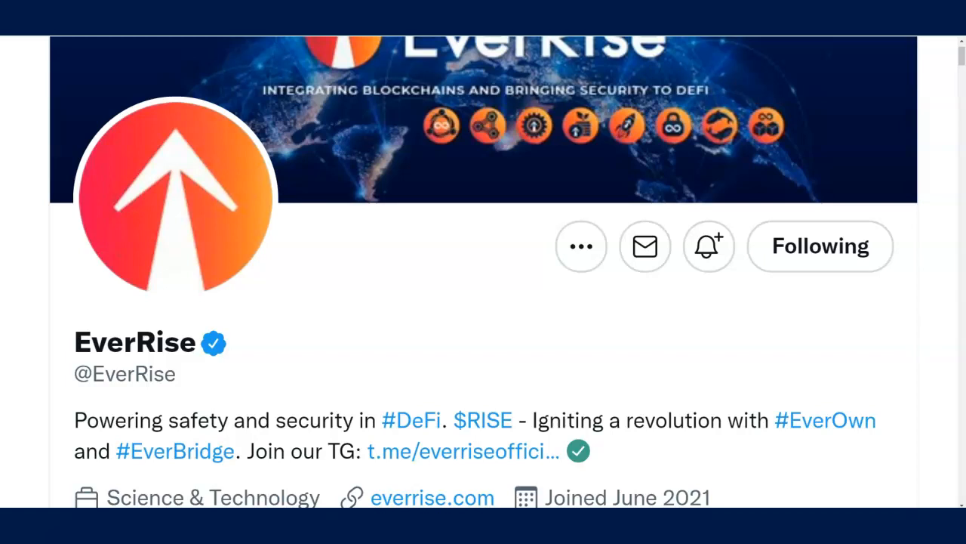
pyautogui.scroll(-3)
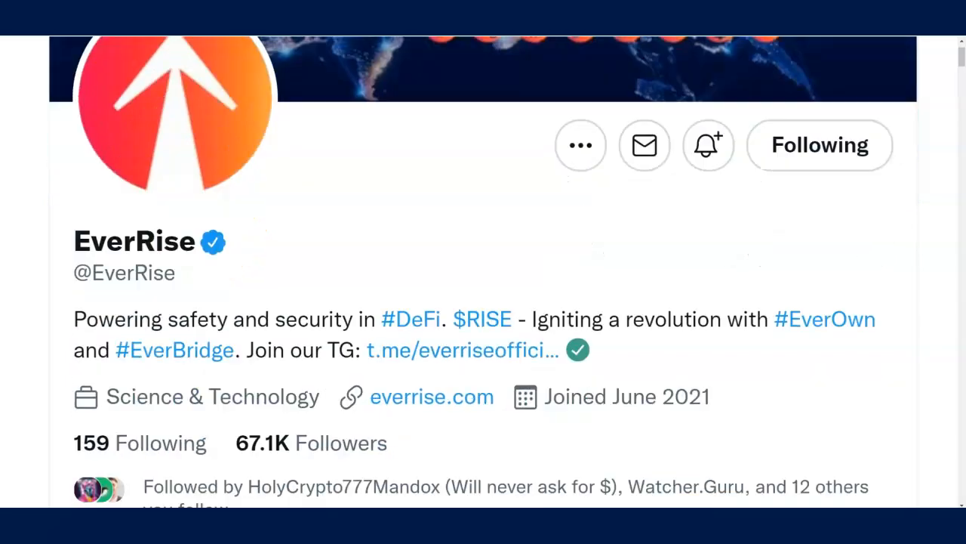
pyautogui.scroll(3)
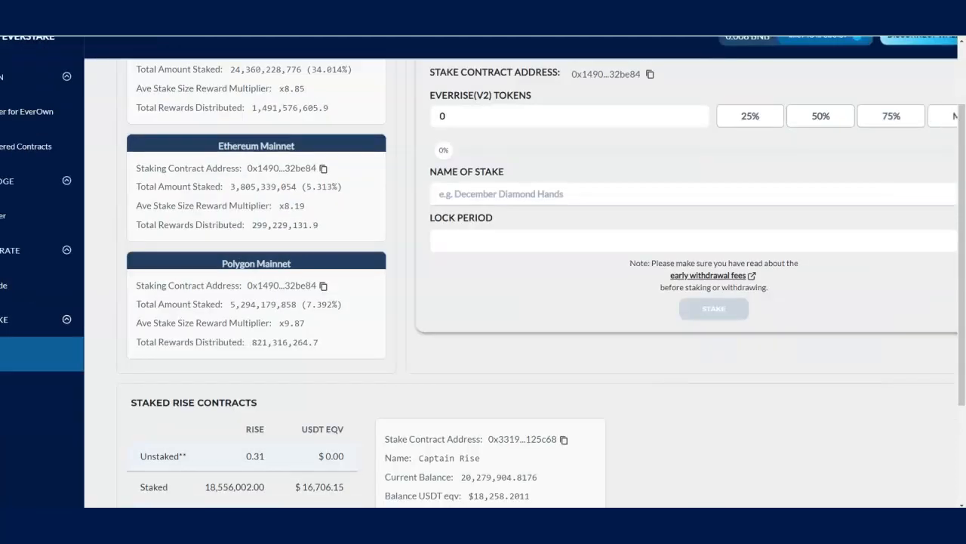
# - Scroll the EverStake dashboard back up to the per-chain staking totals
pyautogui.scroll(3)
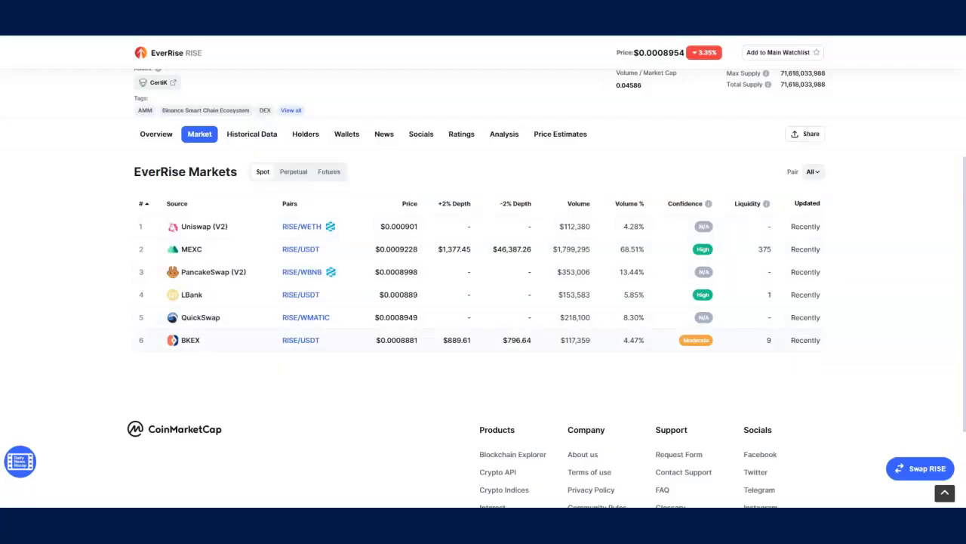
pyautogui.scroll(3)
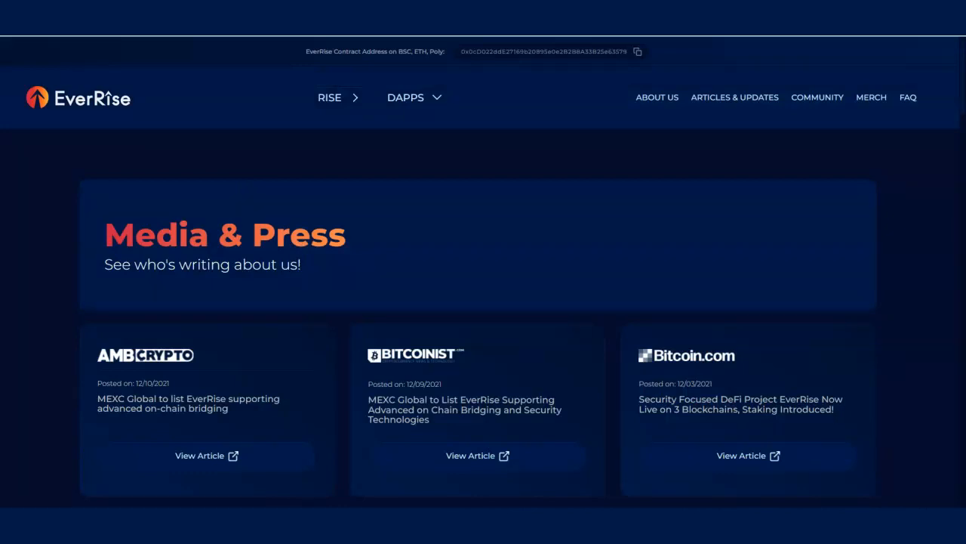
# - Scroll through the Media & Press articles about EverRise on everrise.com
pyautogui.scroll(-3)
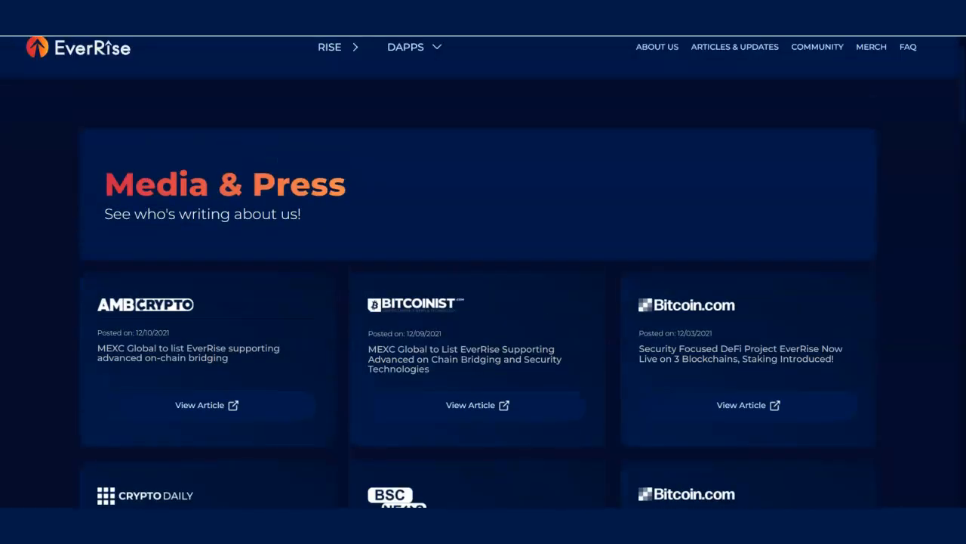
pyautogui.scroll(3)
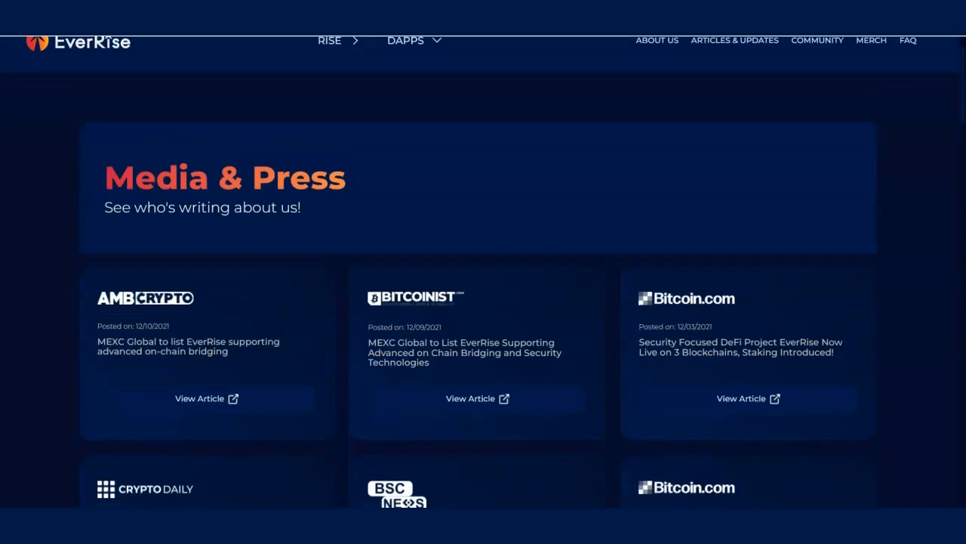
pyautogui.scroll(-3)
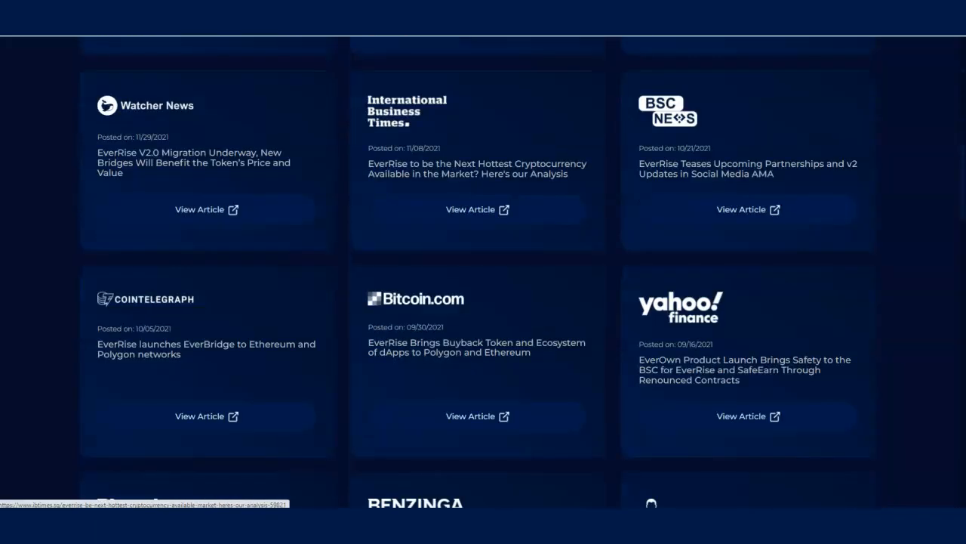
pyautogui.scroll(-3)
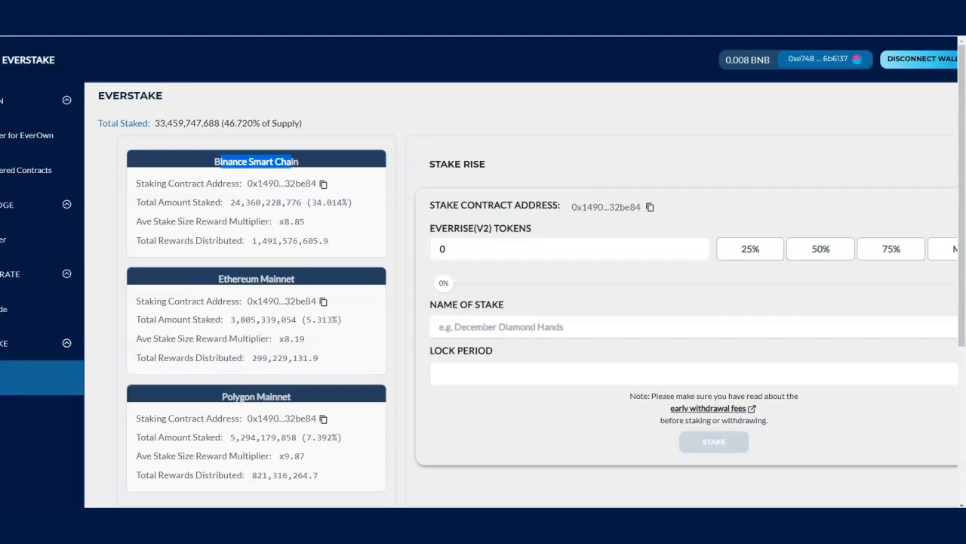
pyautogui.scroll(-3)
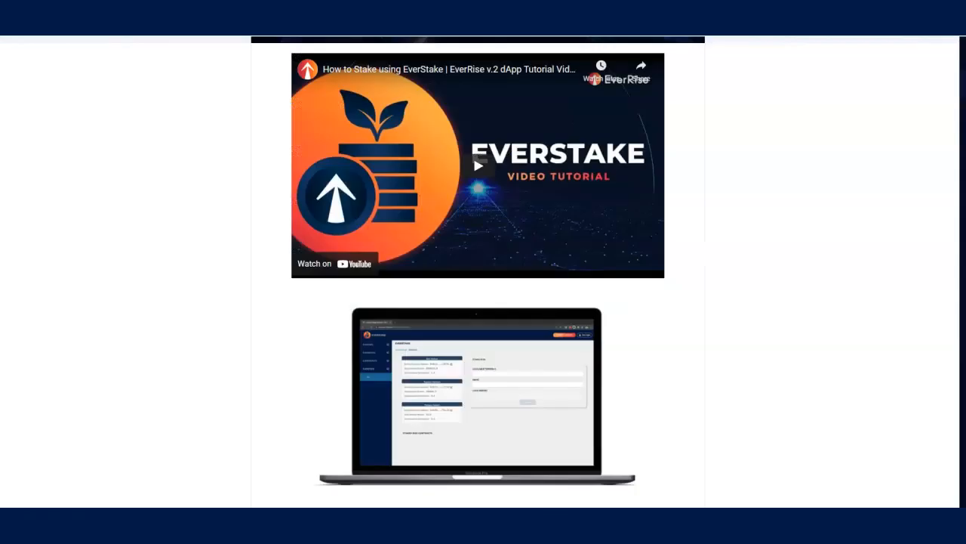
# - Scroll the 'How to stake RISE with EverStake' article to its embedded YouTube tutorial
pyautogui.scroll(3)
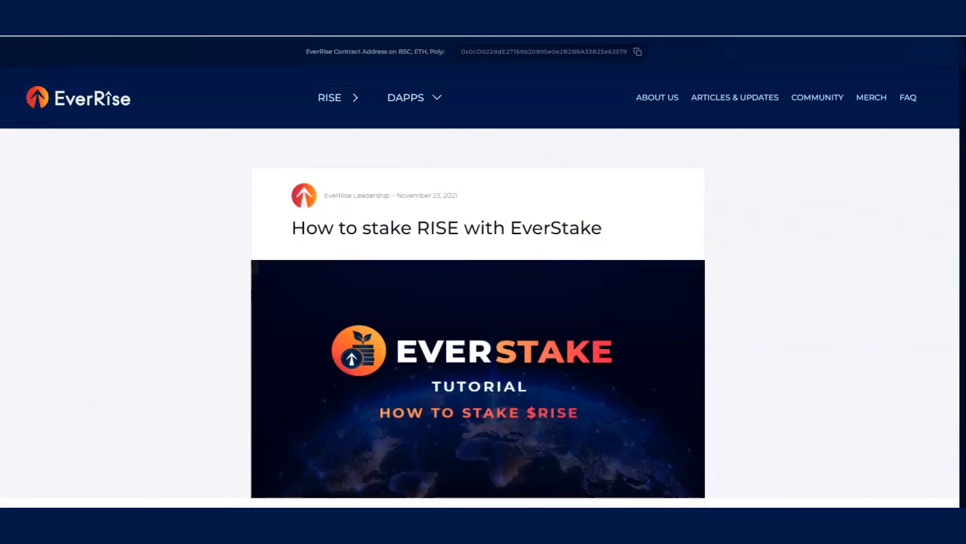
pyautogui.scroll(-3)
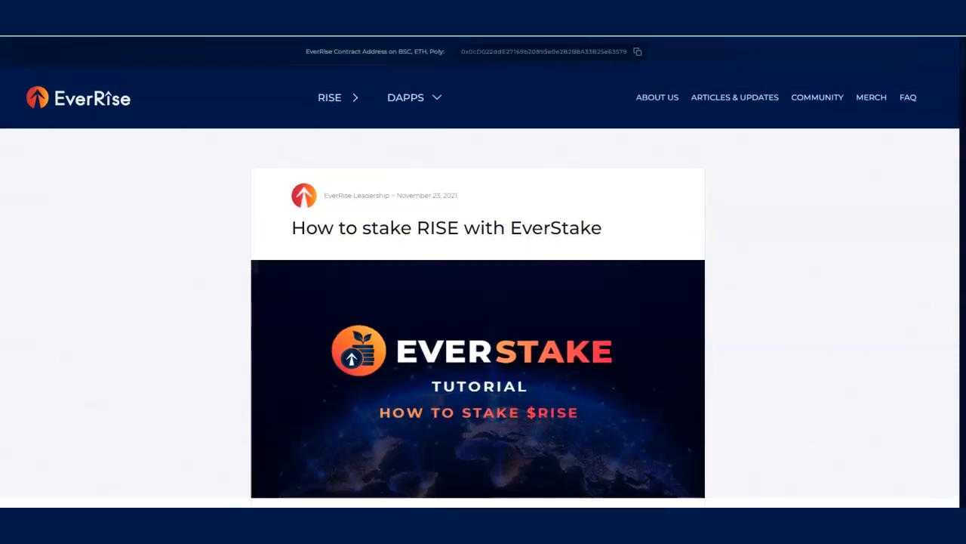
pyautogui.scroll(-3)
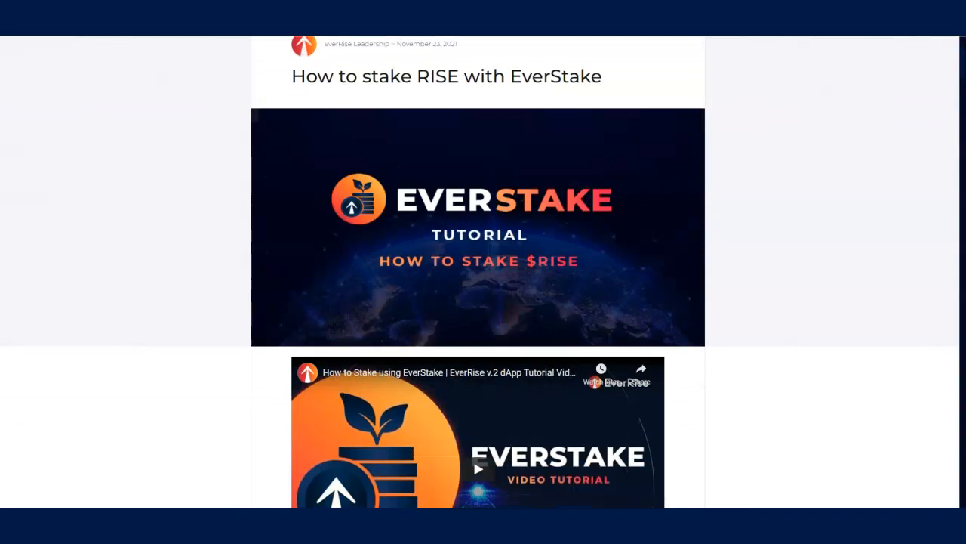
pyautogui.scroll(3)
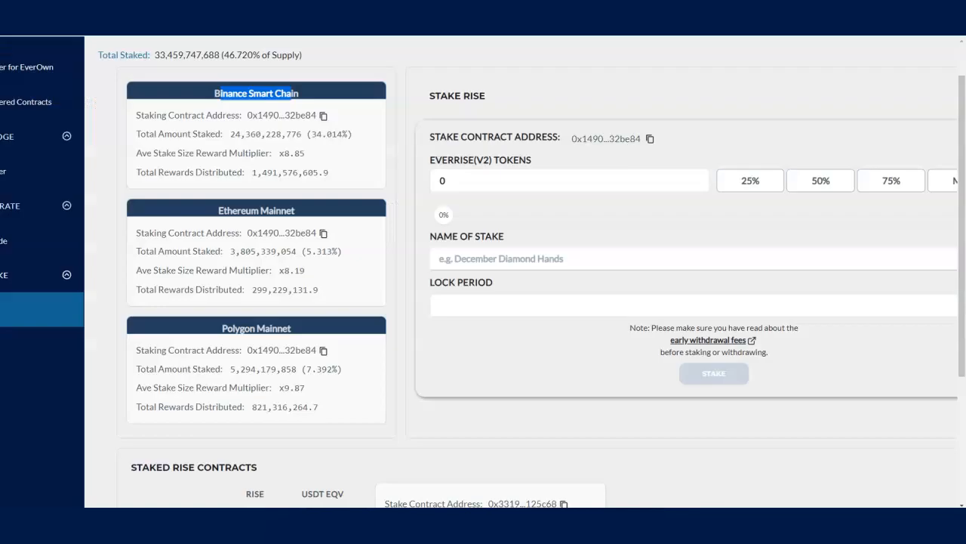
# - View the Captain Rise stake (18,556,002 RISE, 12-month lock, unlocks 11/21/2022), then return to top
pyautogui.scroll(-3)
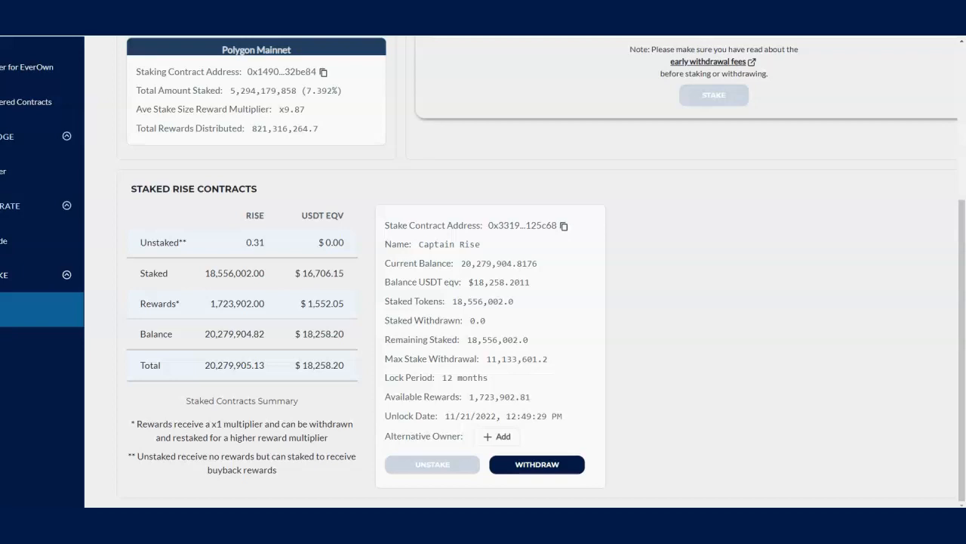
pyautogui.scroll(3)
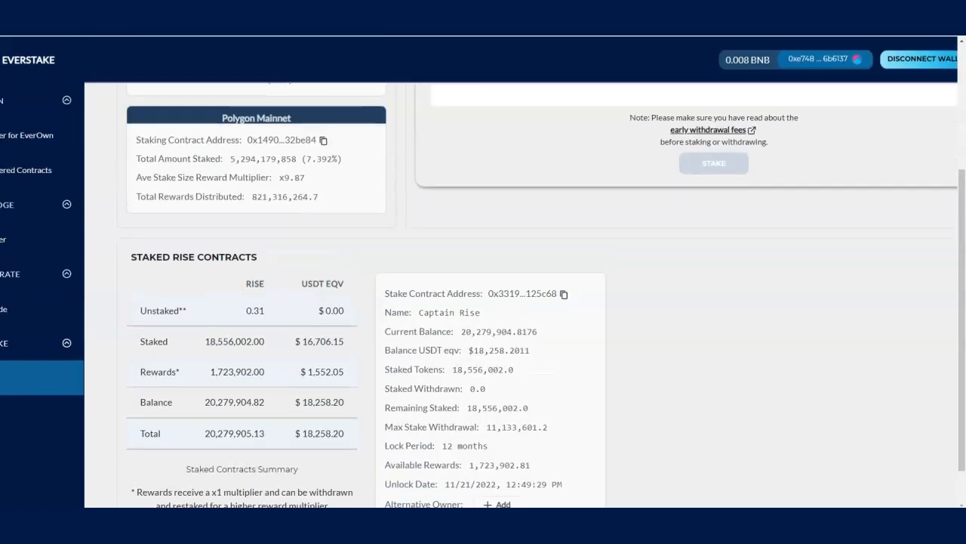
pyautogui.scroll(3)
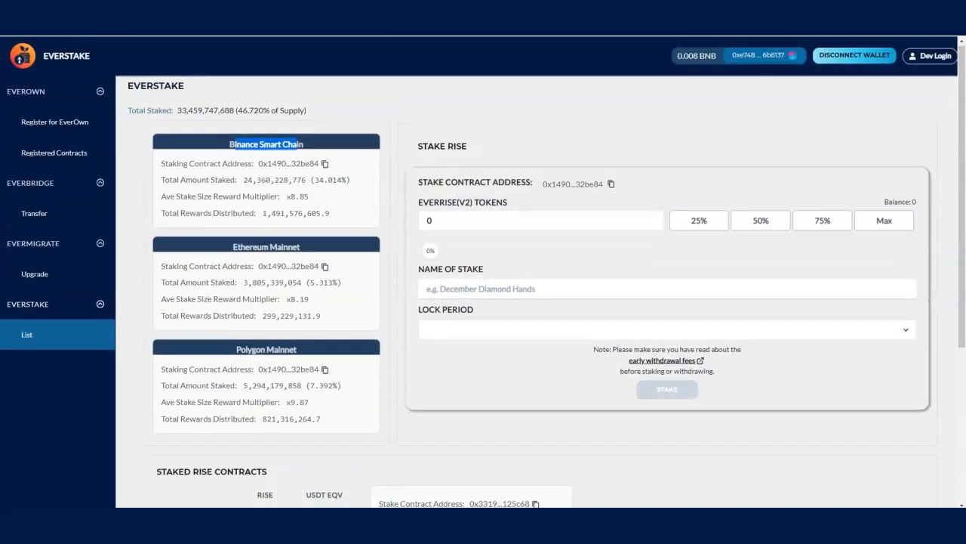
pyautogui.click(666, 329)
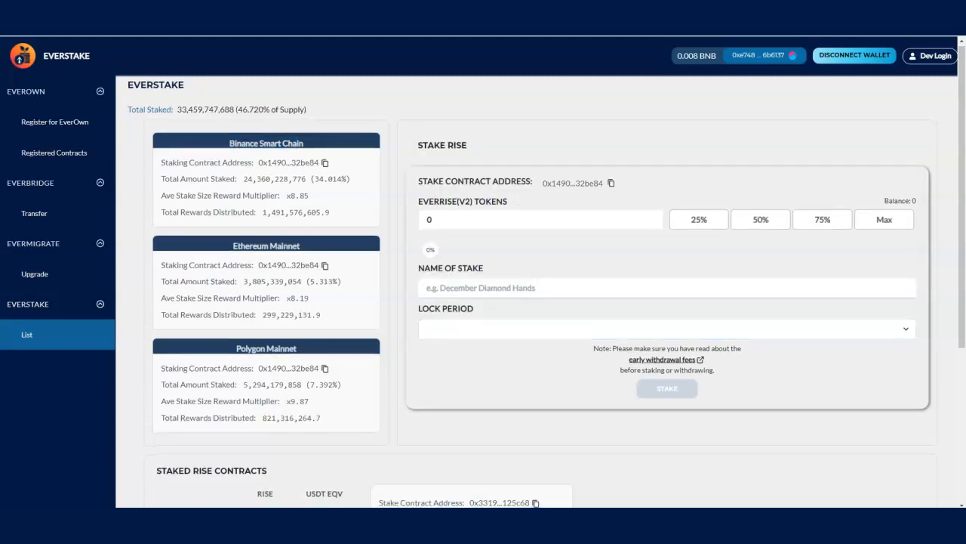
# - Highlight the 18,556,002.00 RISE staked amount, worth $16,706.15 USDT, in Staked RISE Contracts
pyautogui.scroll(-3)
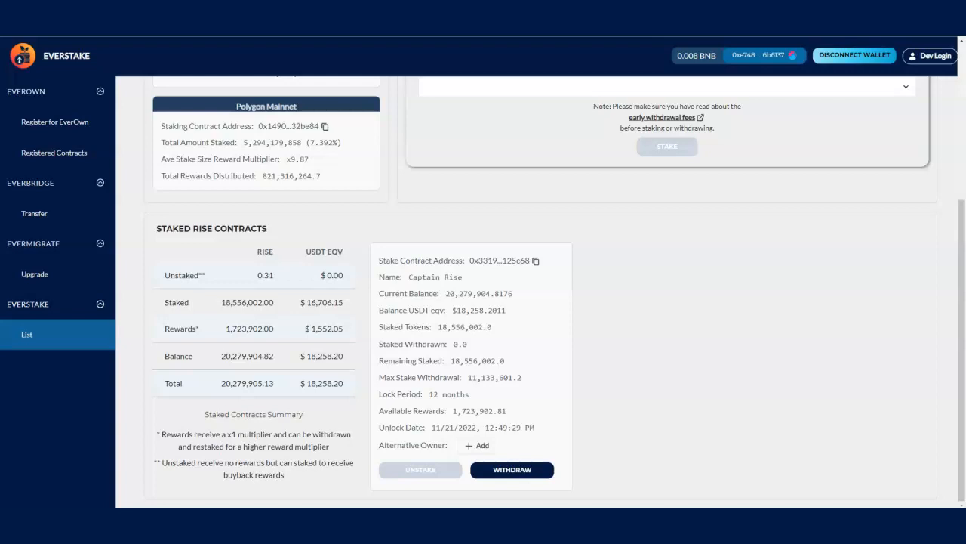
pyautogui.doubleClick(236, 328)
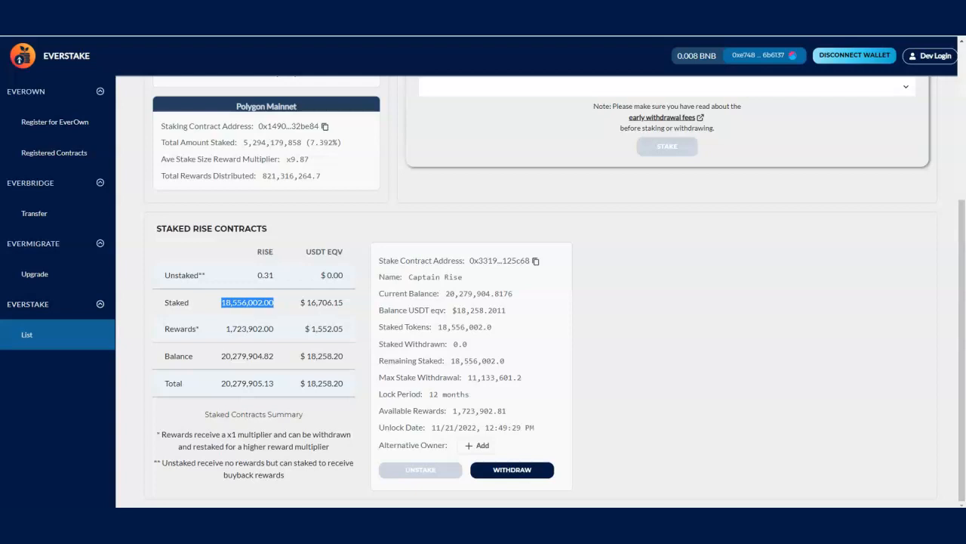
pyautogui.scroll(3)
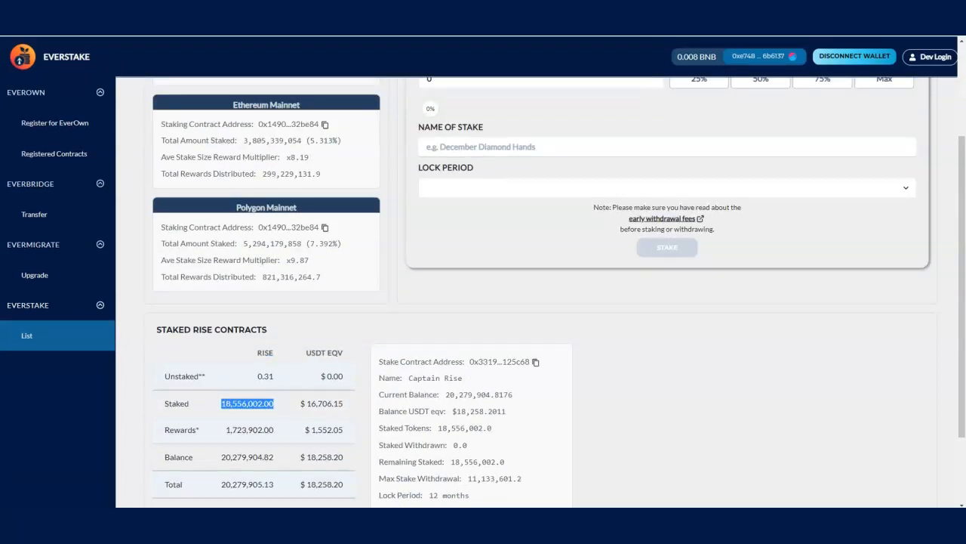
pyautogui.moveTo(35, 275)
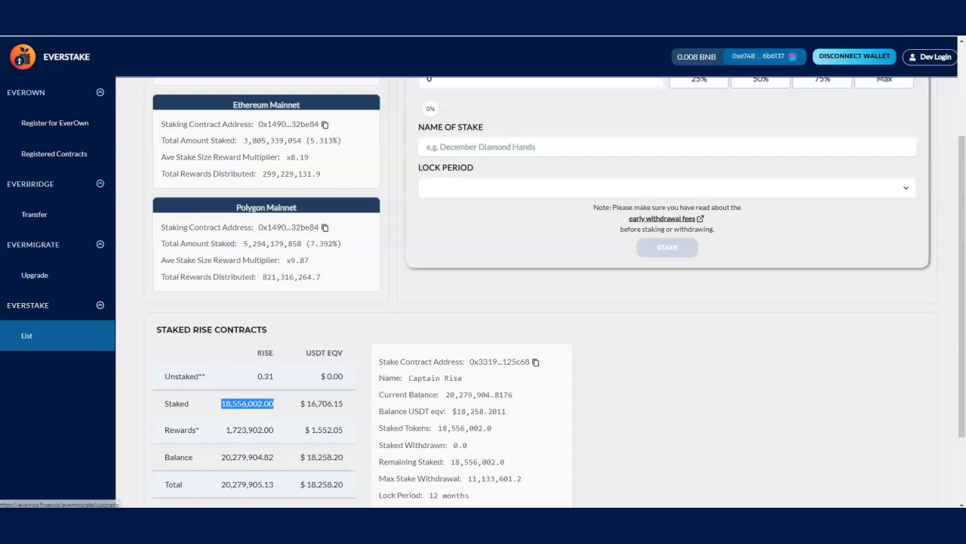
# - Bring up CoinMarketCap's EverRise market page showing the $0.0008954 RISE price
pyautogui.scroll(3)
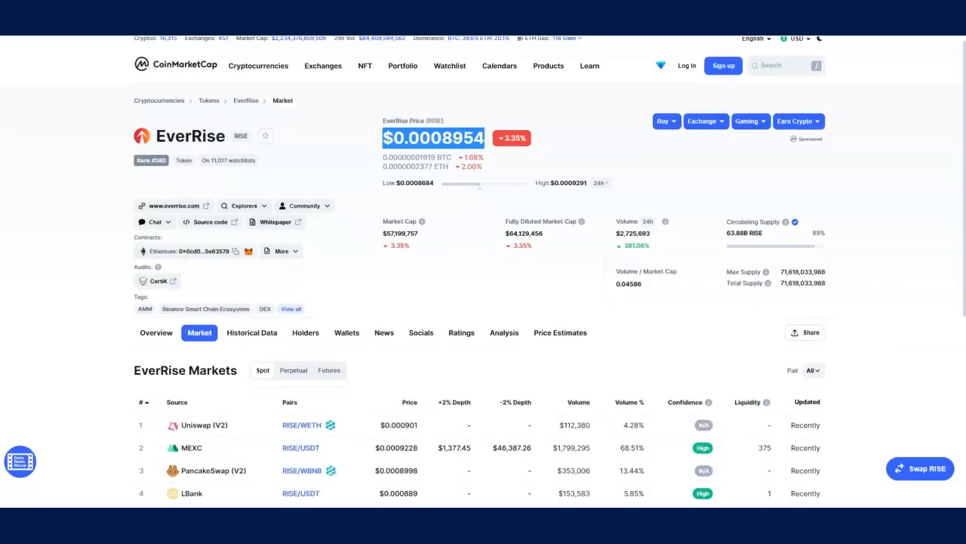
# - Scroll down CoinMarketCap's EverRise Markets table to see its six spot trading pairs
pyautogui.scroll(-3)
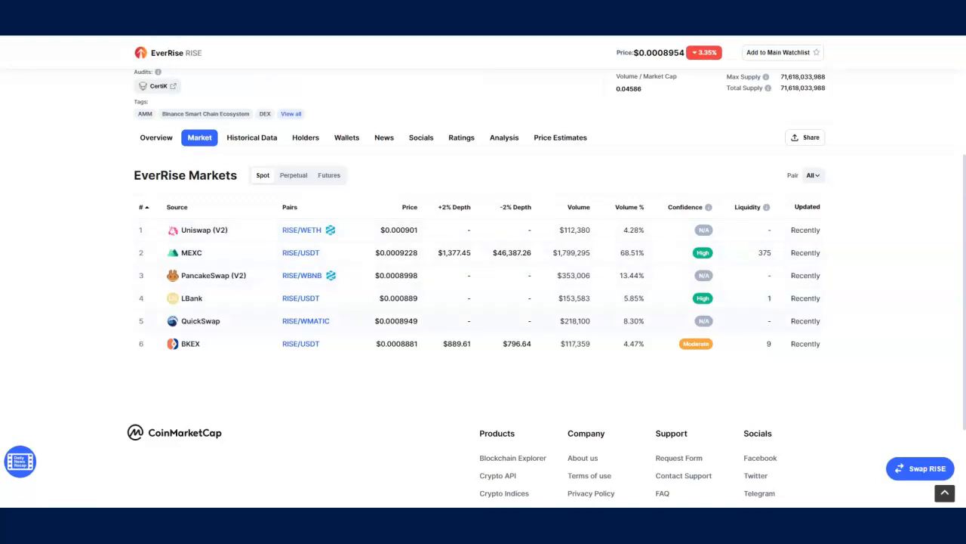
pyautogui.moveTo(213, 275)
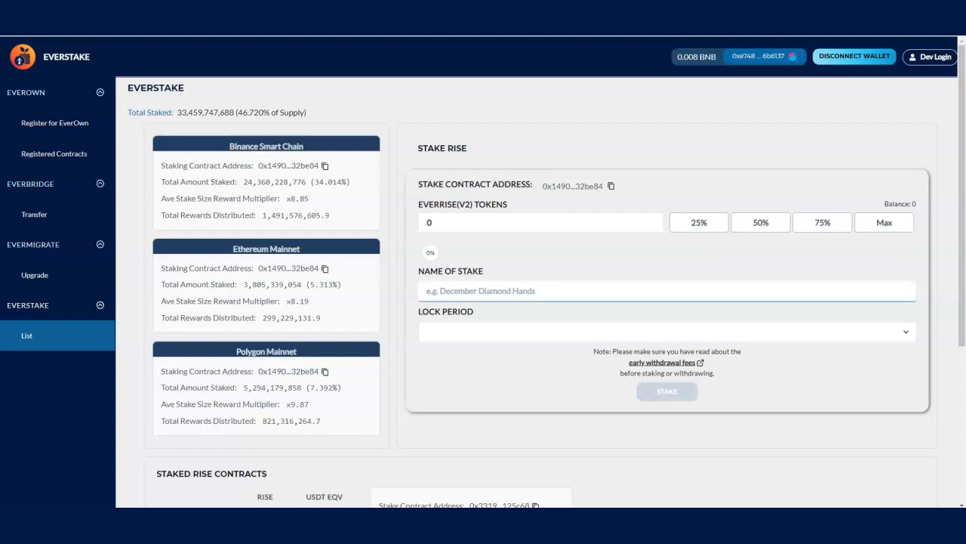
pyautogui.click(666, 331)
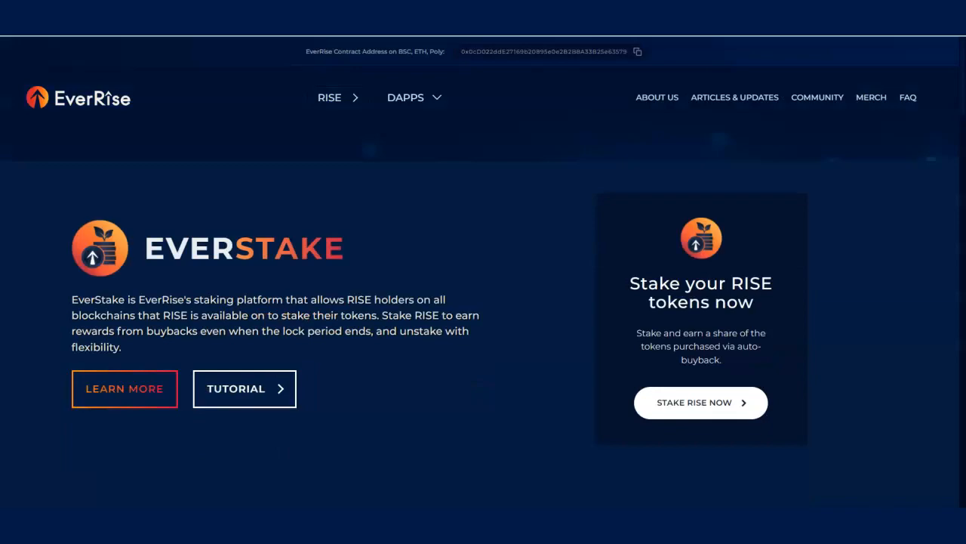
# - Scroll the EverStake product page and return to the dashboard via STAKE RISE NOW
pyautogui.scroll(-3)
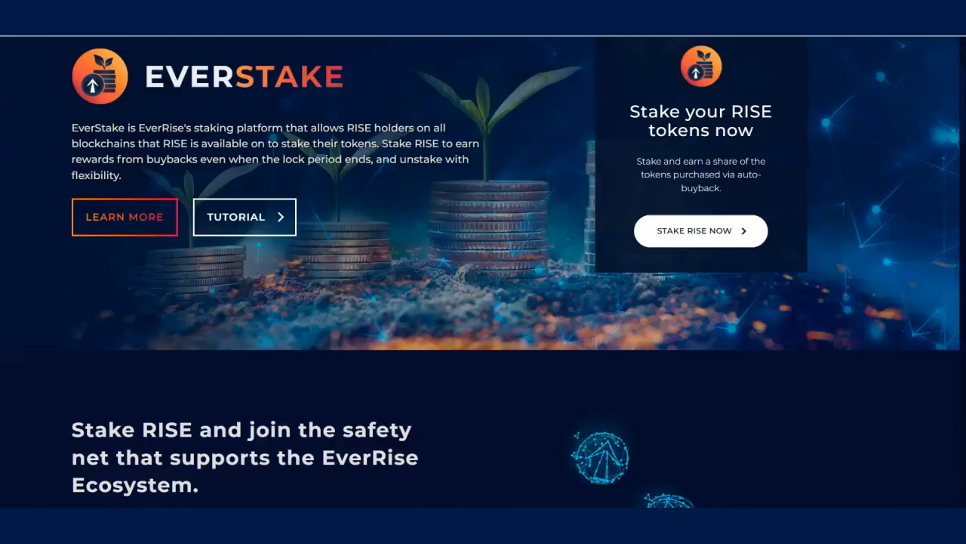
pyautogui.scroll(-3)
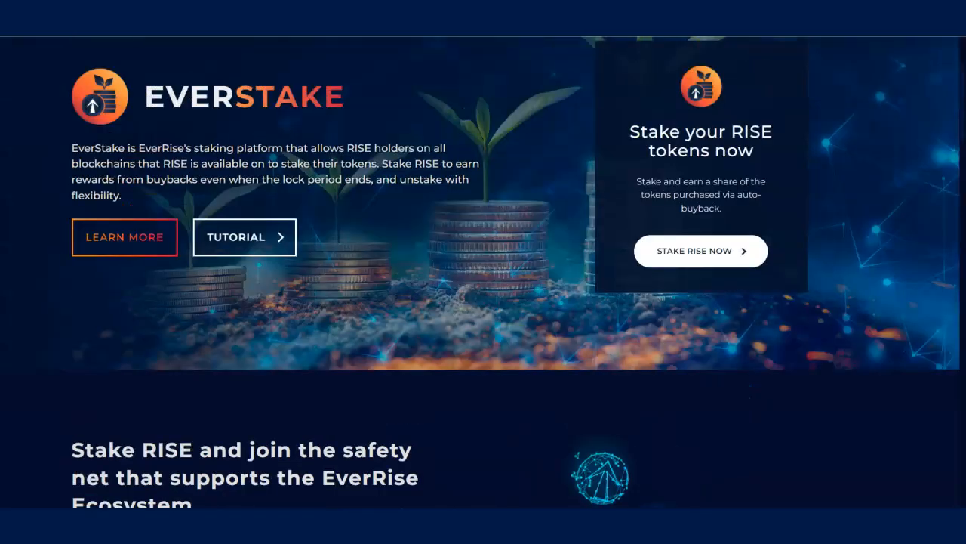
pyautogui.click(699, 250)
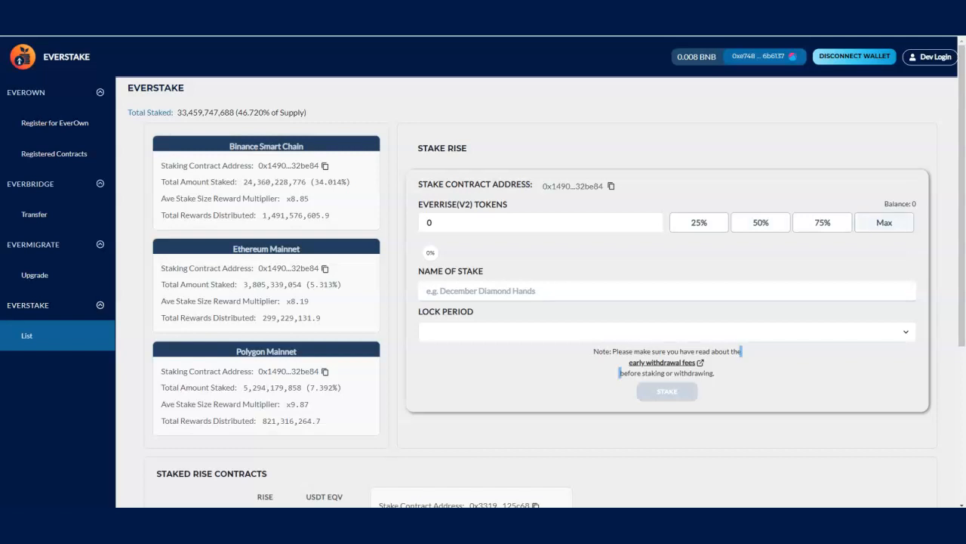
# - Scroll to the Captain Rise contract showing 20,279,904.82 RISE worth $18,258.20
pyautogui.scroll(-3)
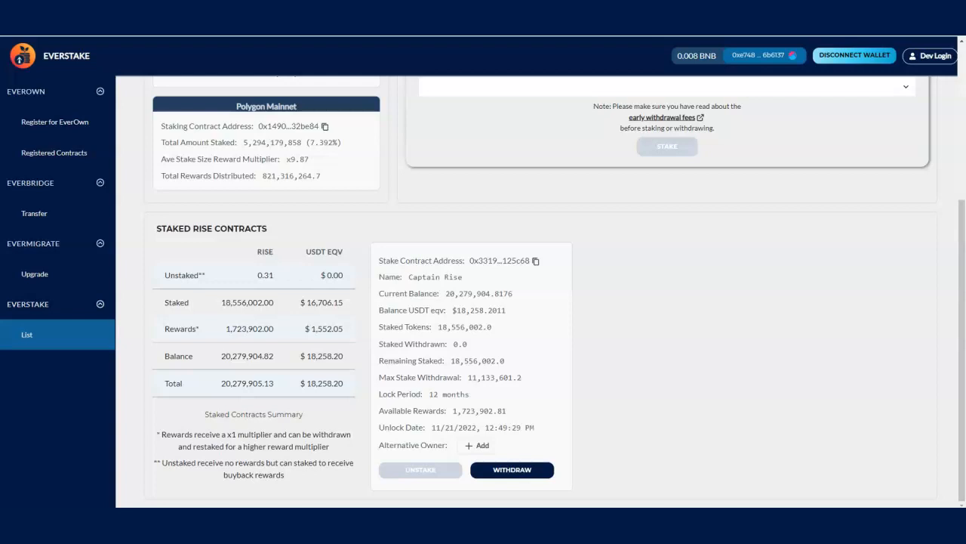
pyautogui.doubleClick(324, 329)
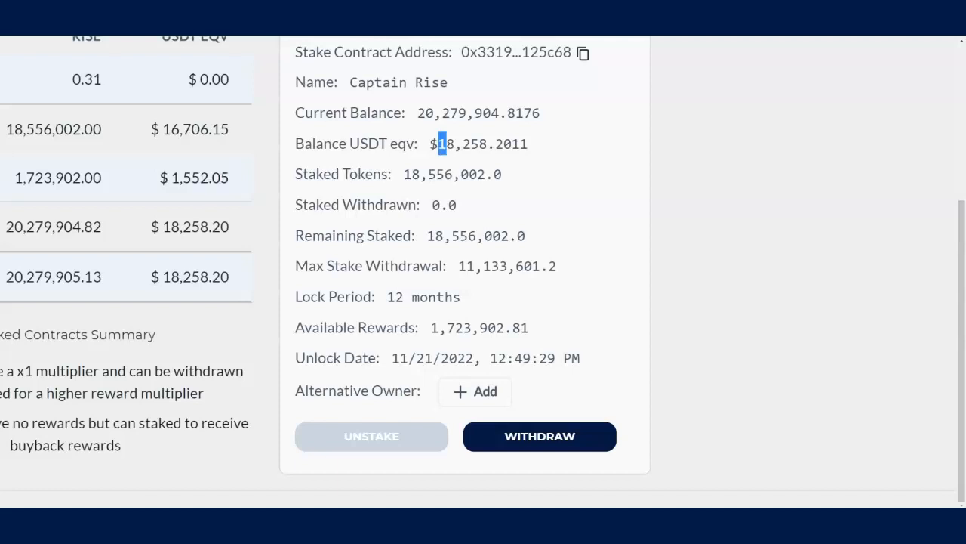
pyautogui.doubleClick(480, 143)
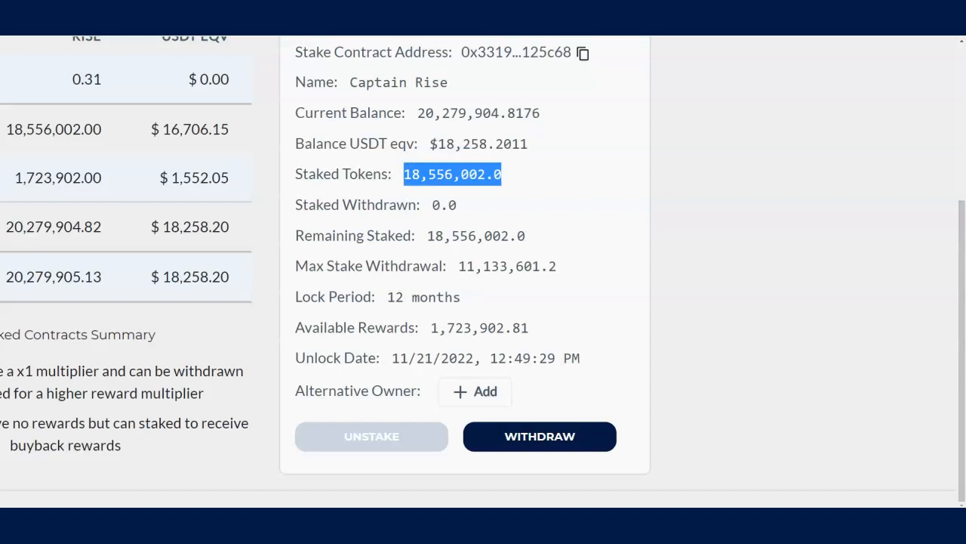
pyautogui.doubleClick(477, 144)
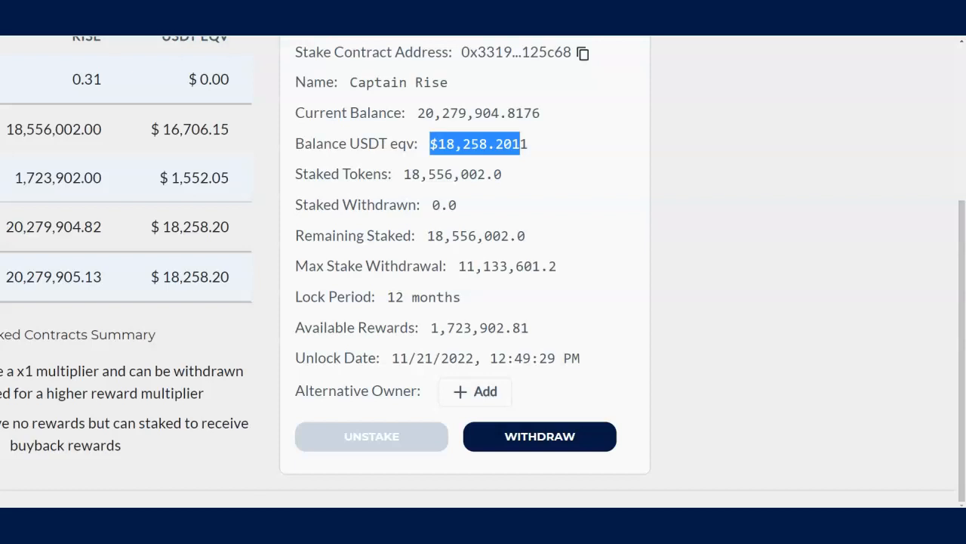
pyautogui.doubleClick(451, 174)
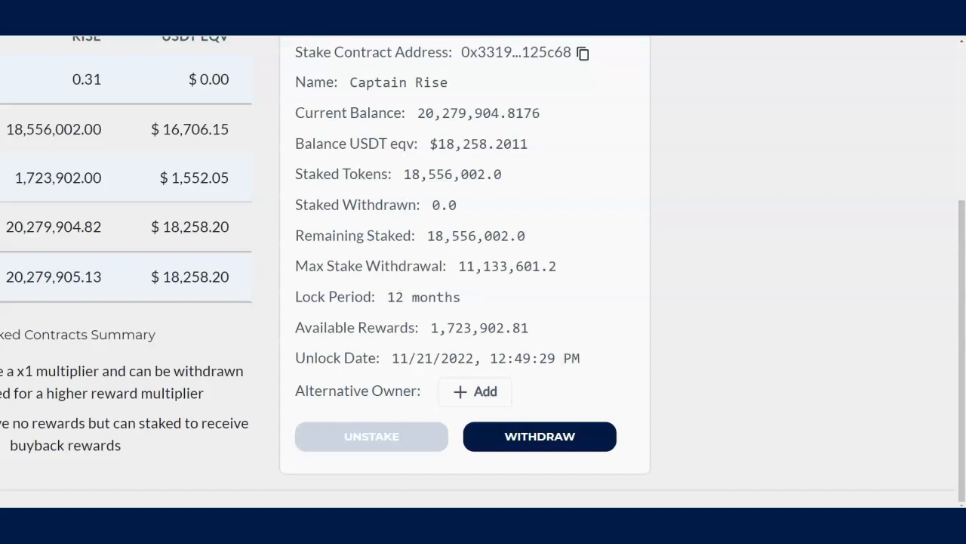
pyautogui.doubleClick(423, 296)
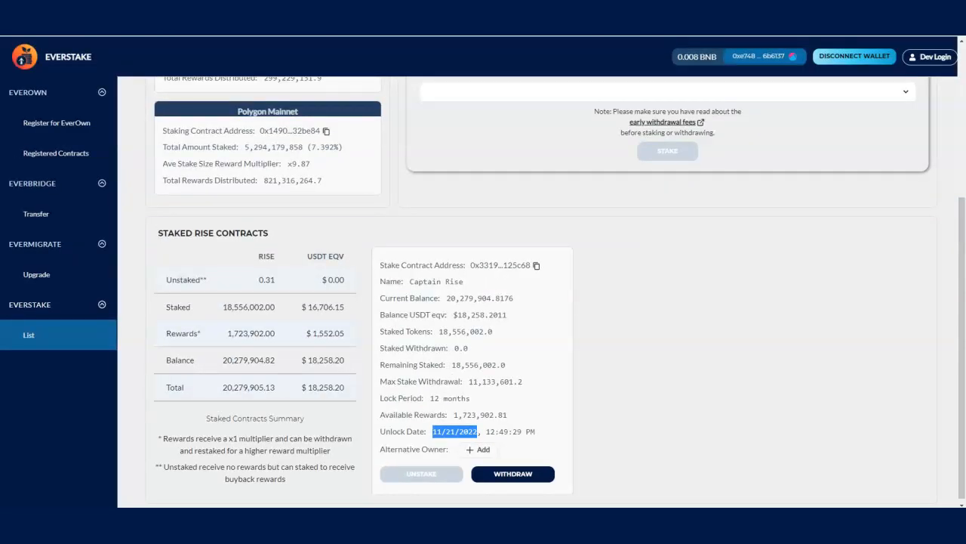
# - Scroll up to the total staked 33,459,747,688 RISE figure and empty stake form
pyautogui.scroll(3)
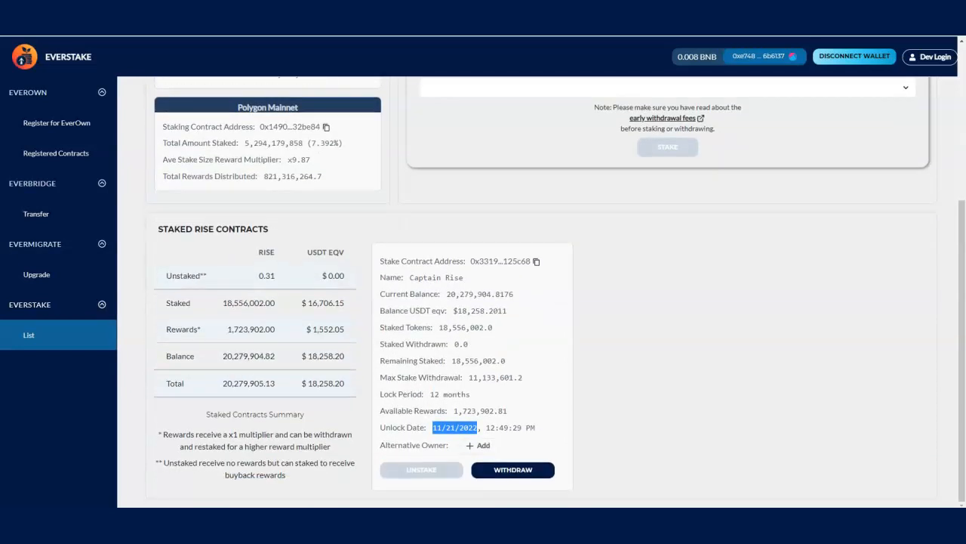
pyautogui.scroll(3)
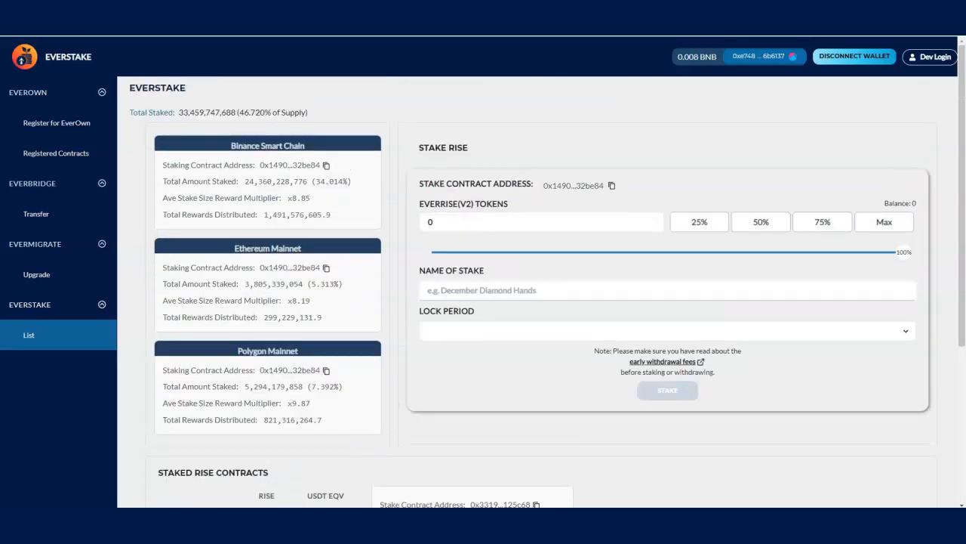
# - Highlight the Total Staked RISE figure, then scroll through the EverStake page
pyautogui.doubleClick(296, 215)
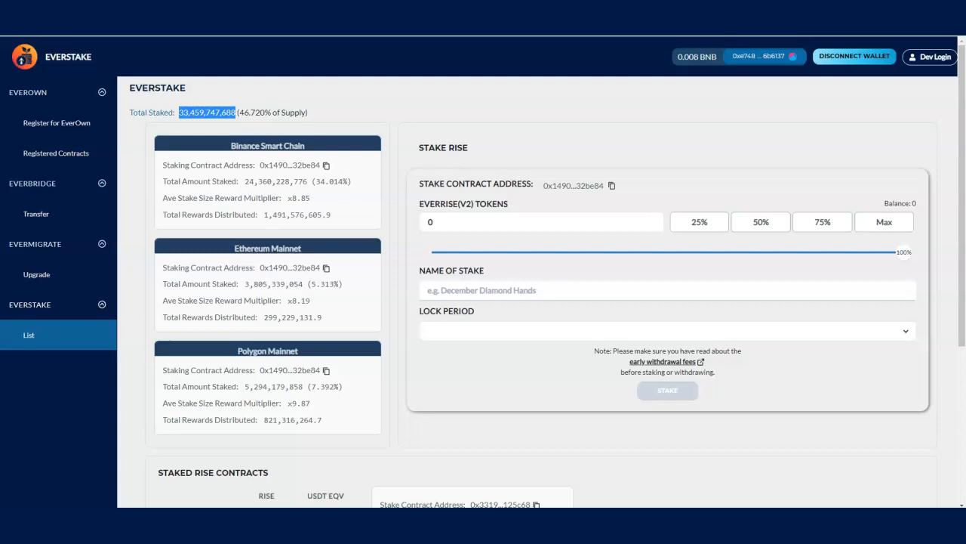
pyautogui.scroll(-3)
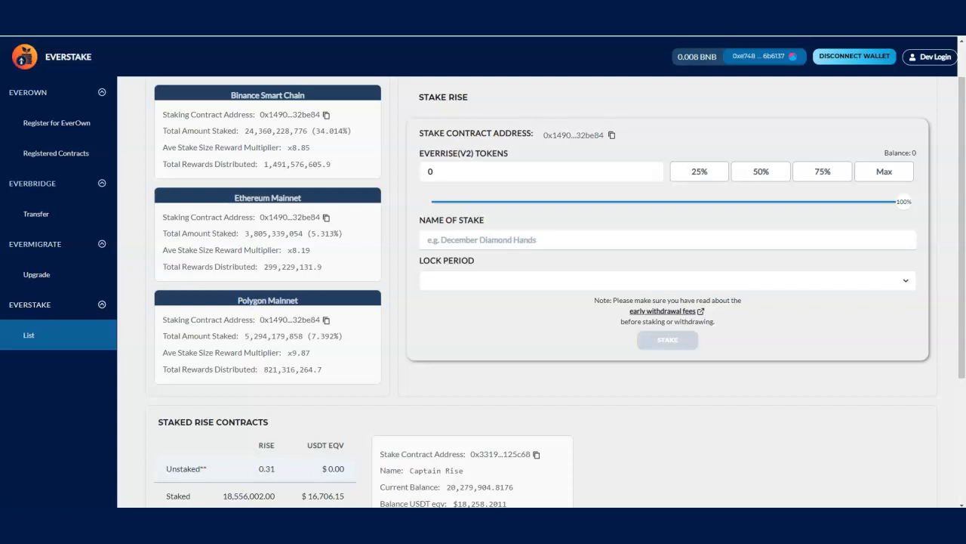
pyautogui.scroll(-3)
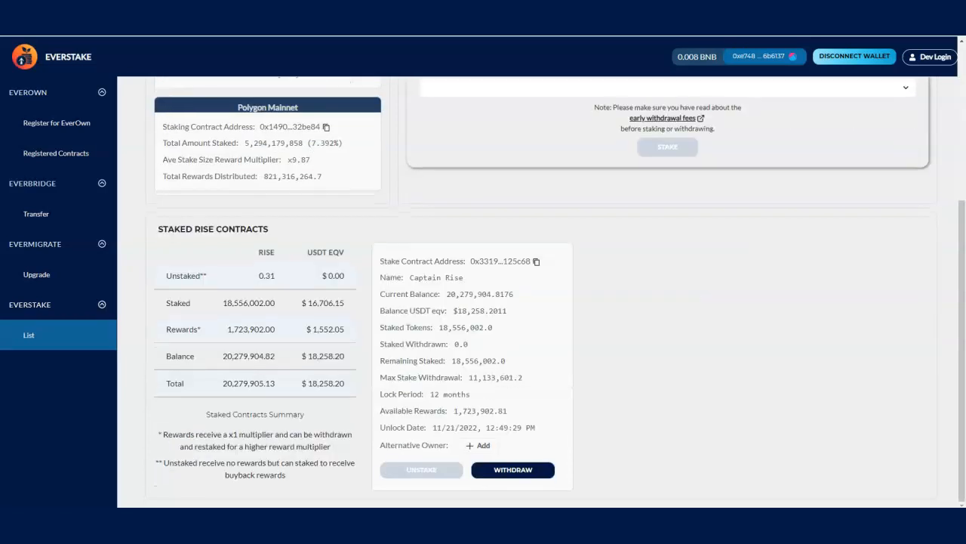
pyautogui.scroll(3)
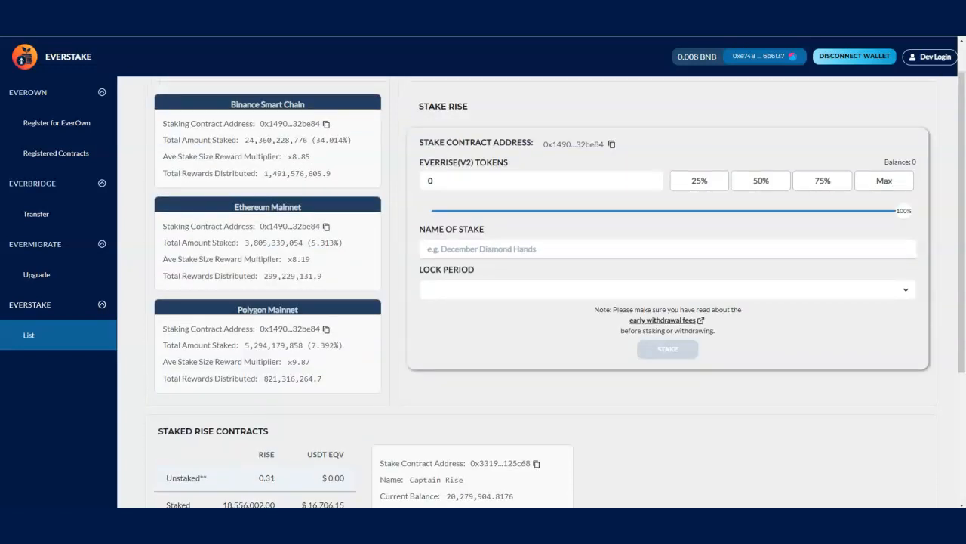
pyautogui.scroll(-3)
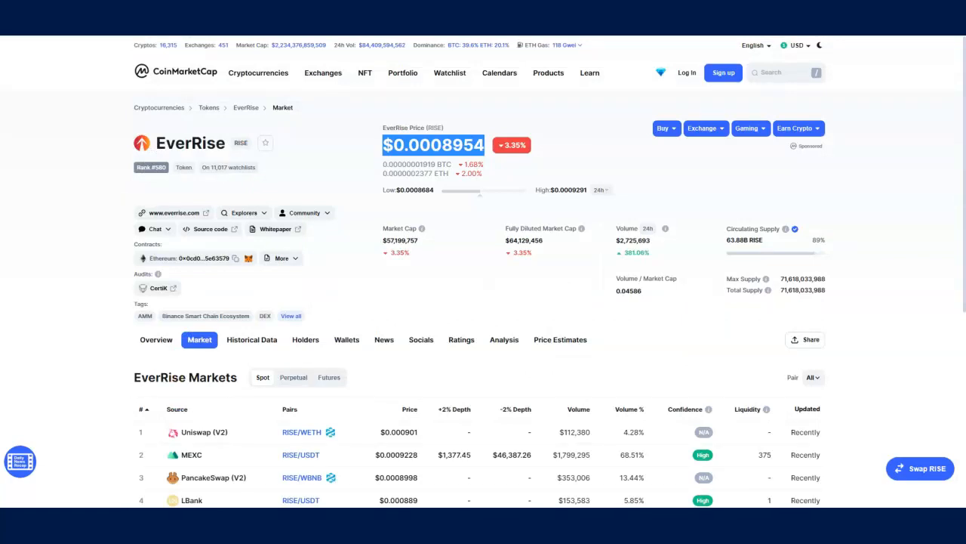
# - Scroll CoinMarketCap down to the six EverRise exchange pairs priced near $0.0009
pyautogui.click(174, 213)
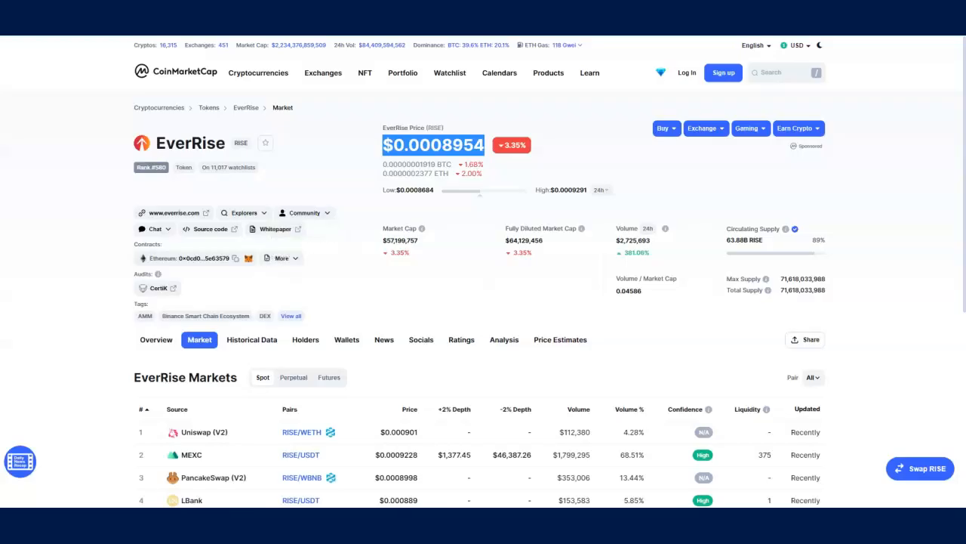
pyautogui.scroll(-3)
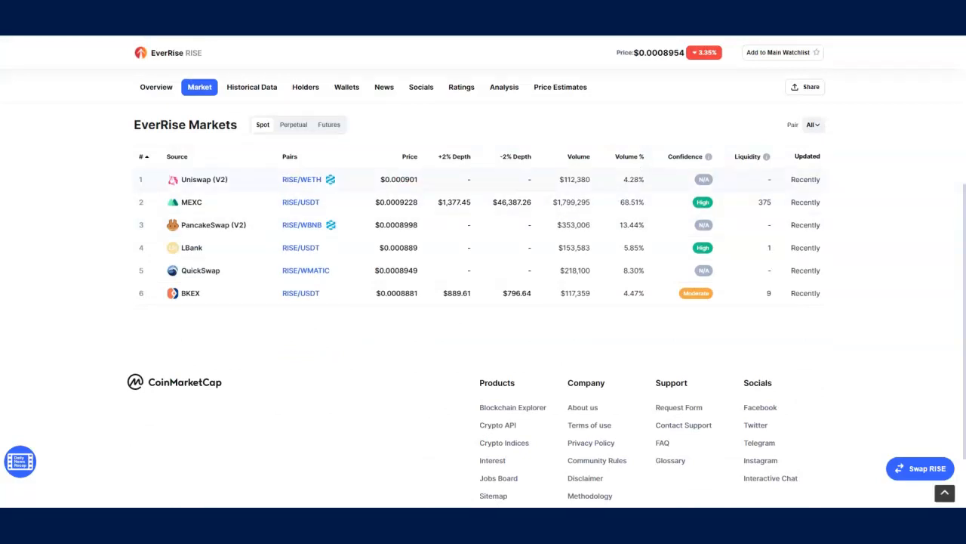